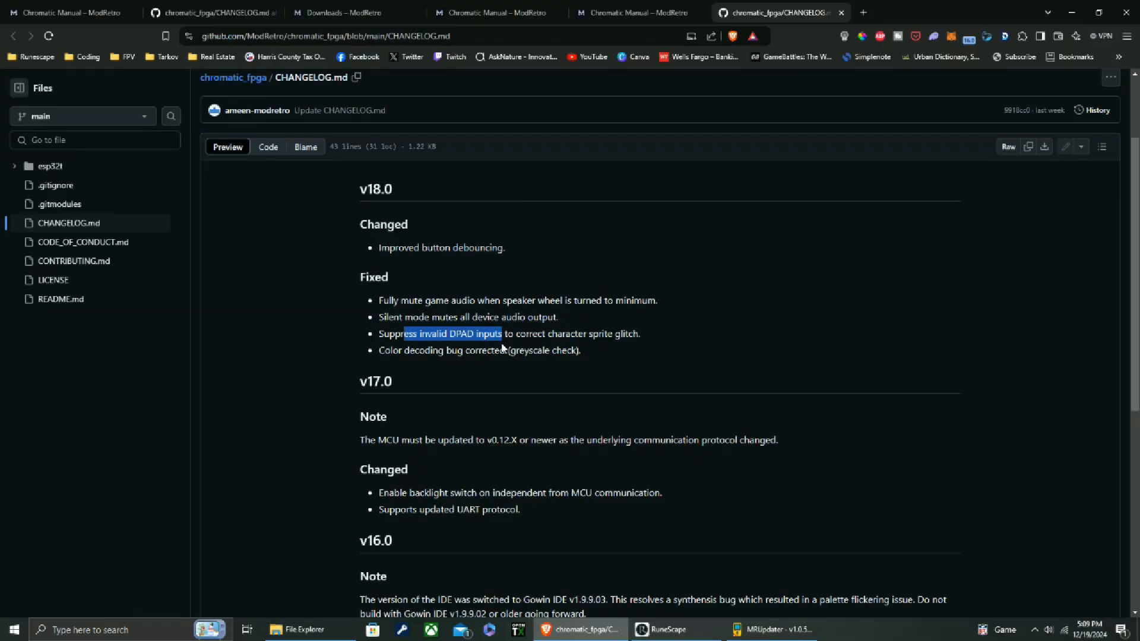
{"action": "mouse_move", "coordinate": [415, 363]}
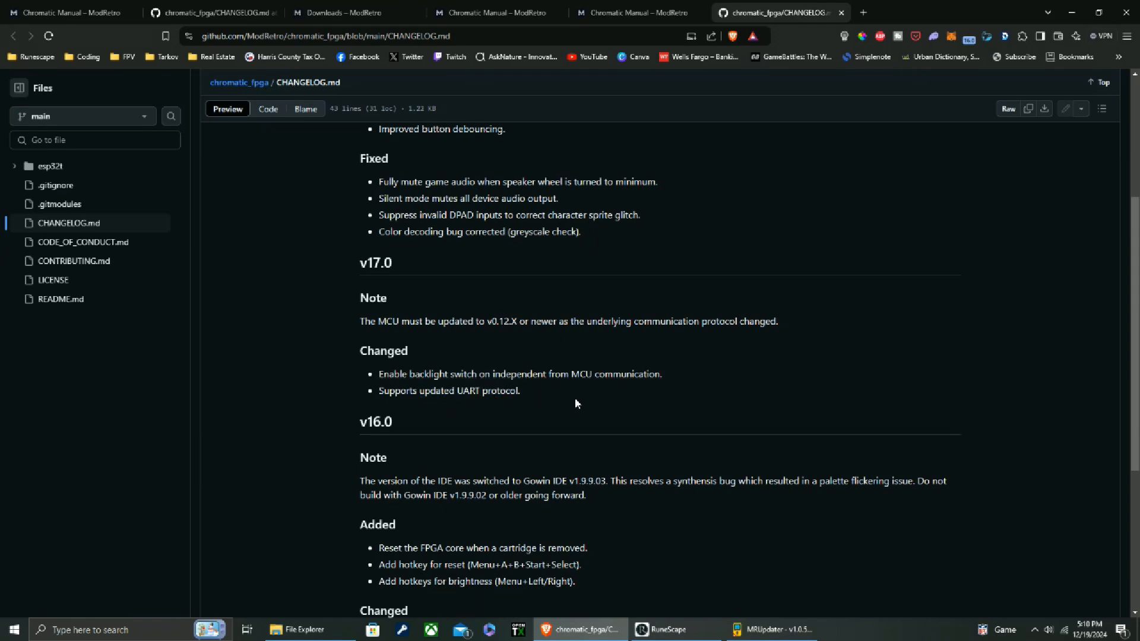
{"action": "scroll", "scroll_direction": "down", "scroll_amount": 3}
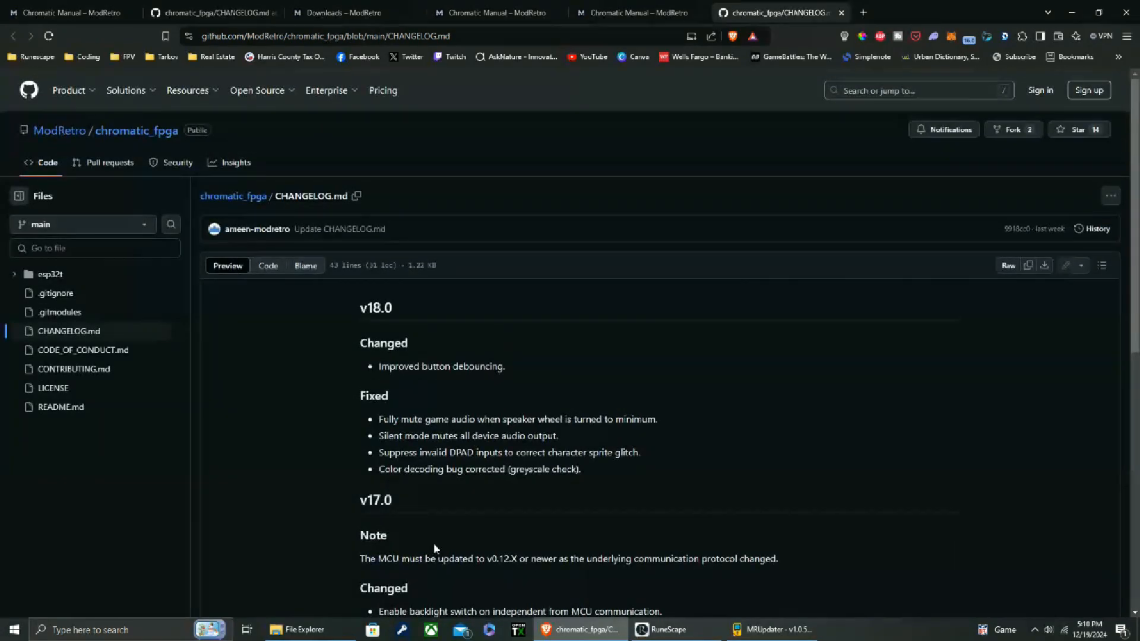
{"action": "scroll", "scroll_direction": "down", "scroll_amount": 3}
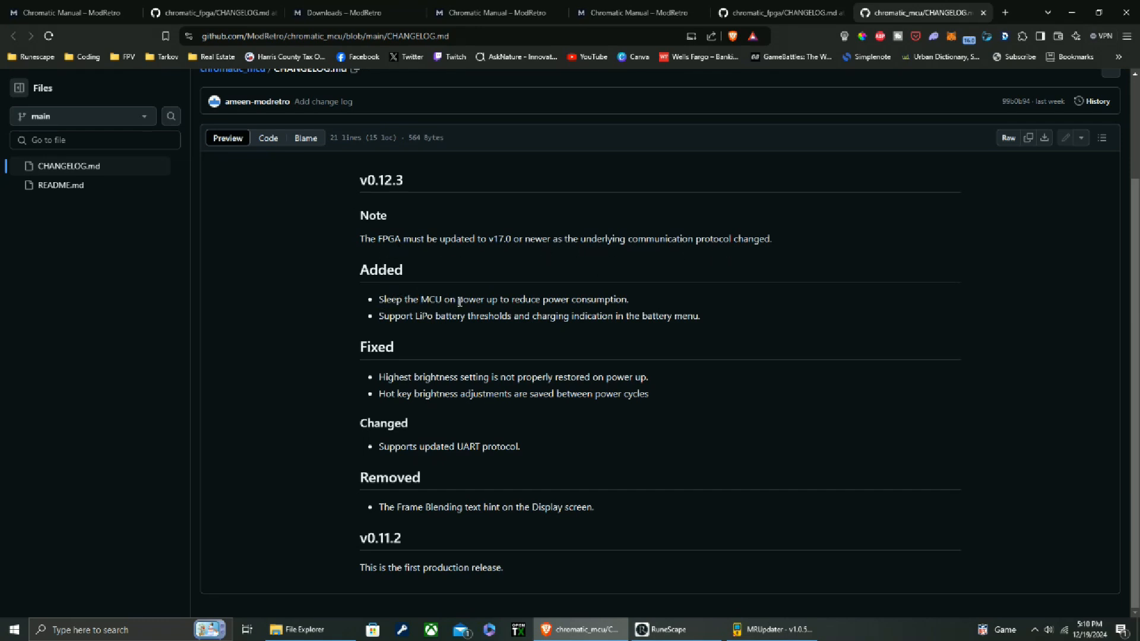
{"action": "mouse_move", "coordinate": [599, 311]}
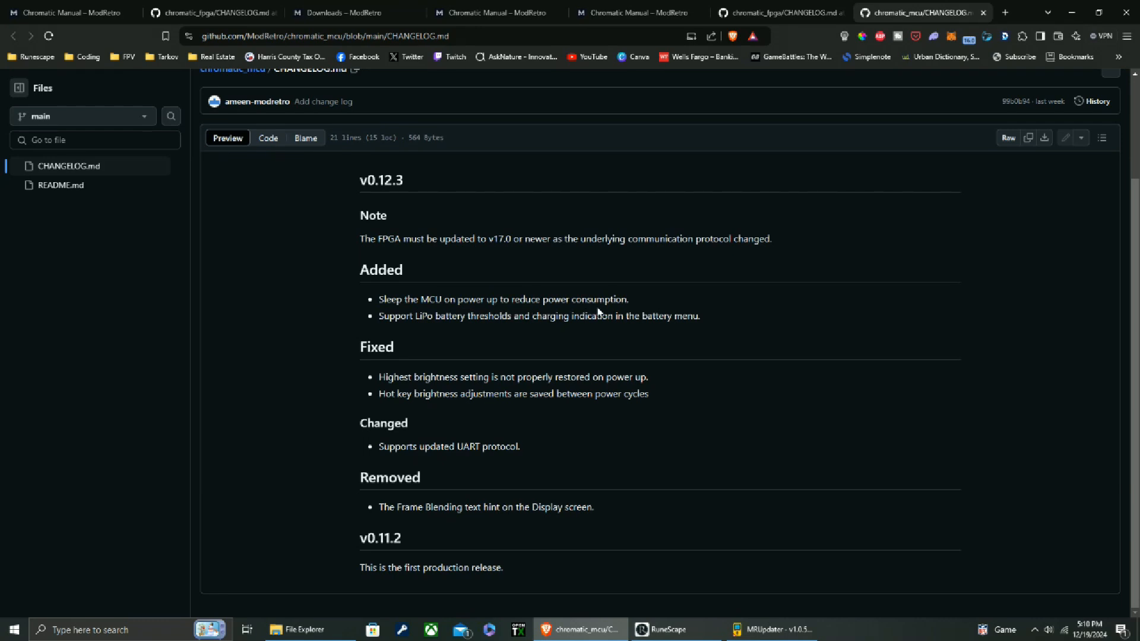
{"action": "mouse_move", "coordinate": [429, 300]}
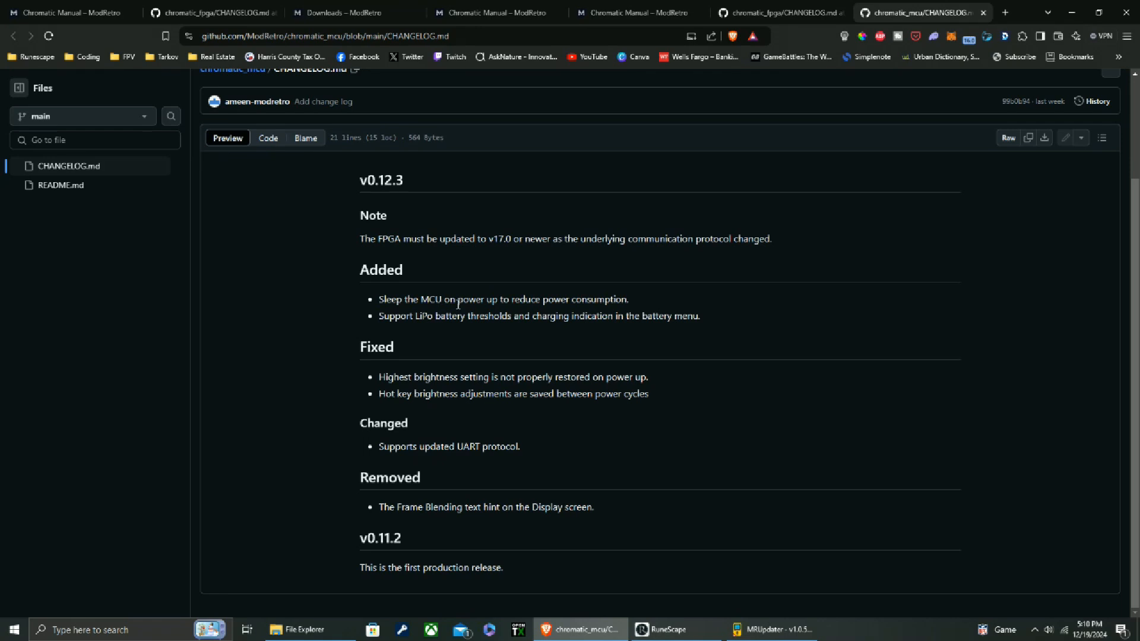
{"action": "mouse_move", "coordinate": [432, 337]}
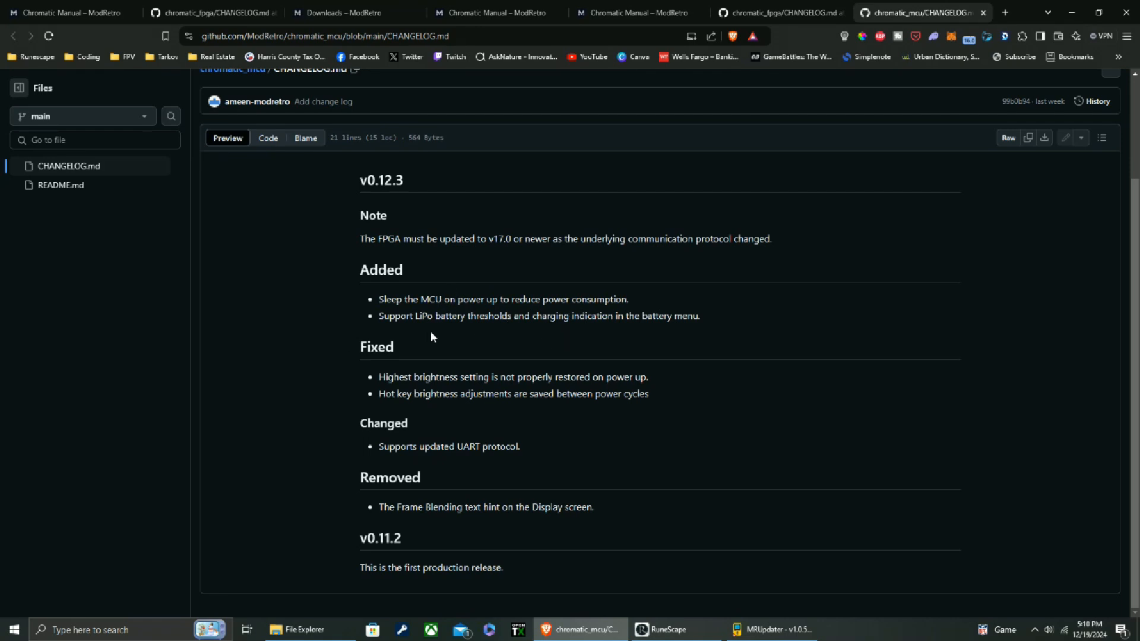
{"action": "mouse_move", "coordinate": [482, 327]}
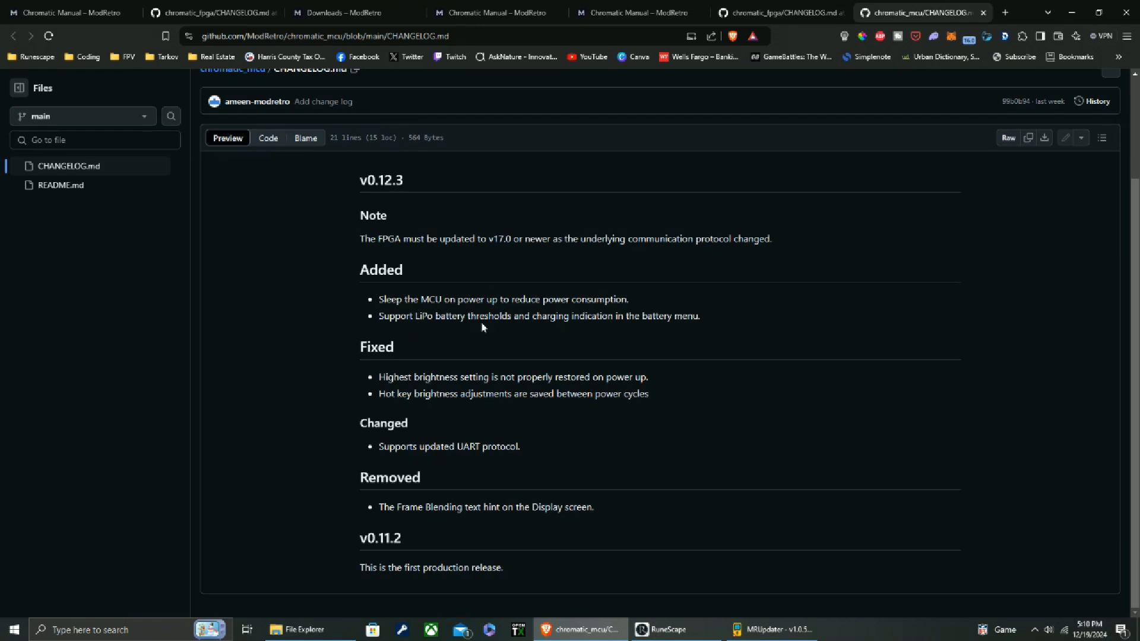
{"action": "mouse_move", "coordinate": [581, 334]}
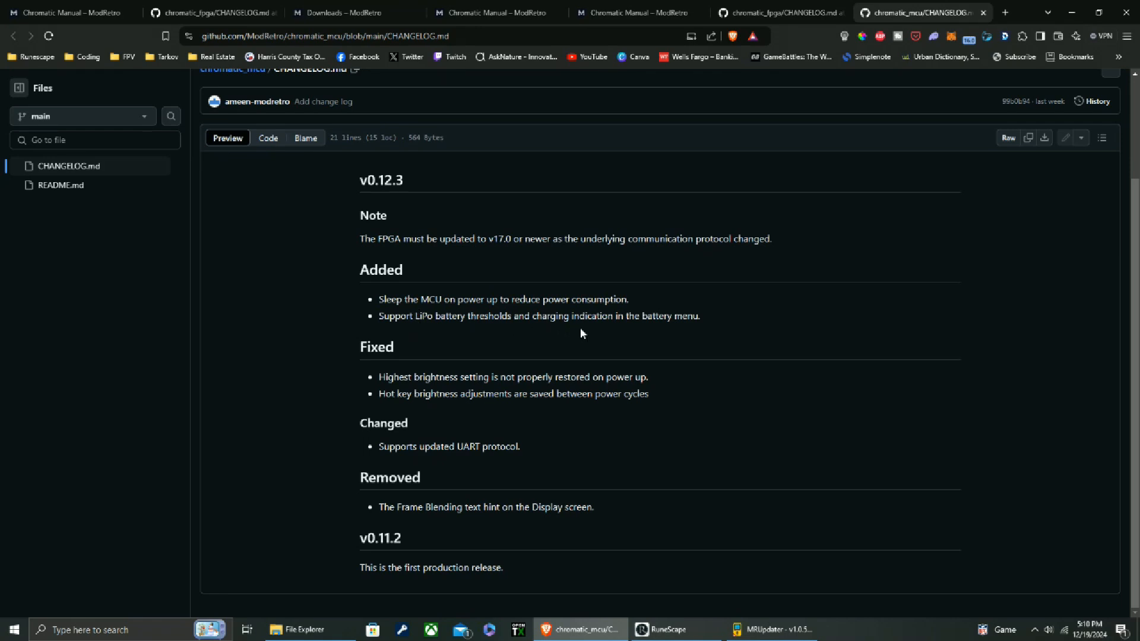
{"action": "mouse_move", "coordinate": [654, 332]}
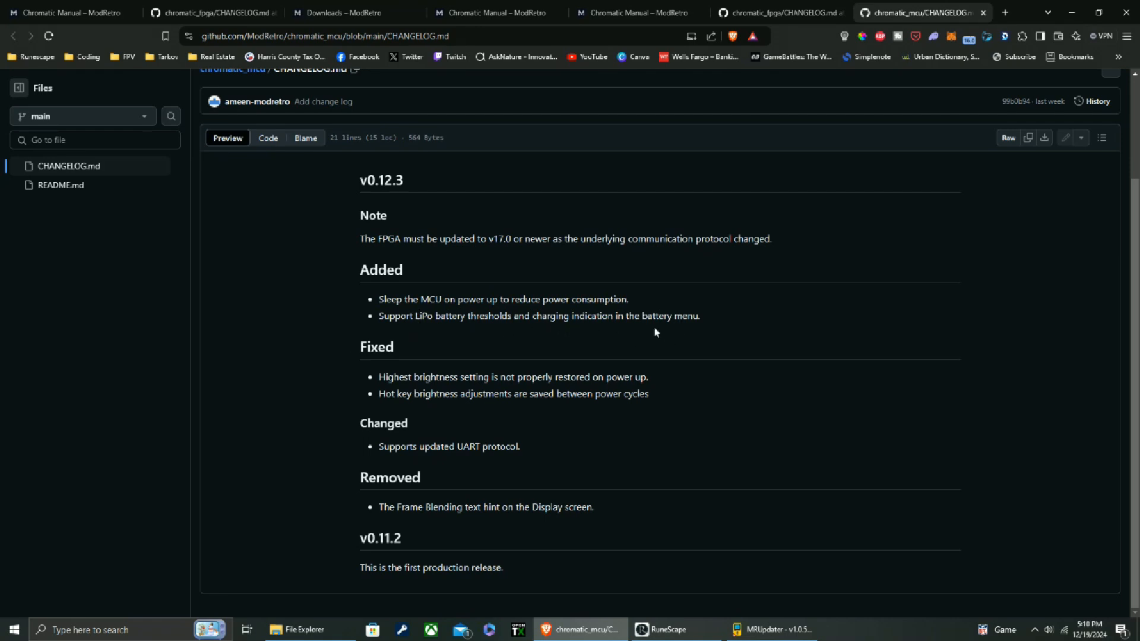
{"action": "mouse_move", "coordinate": [384, 383]}
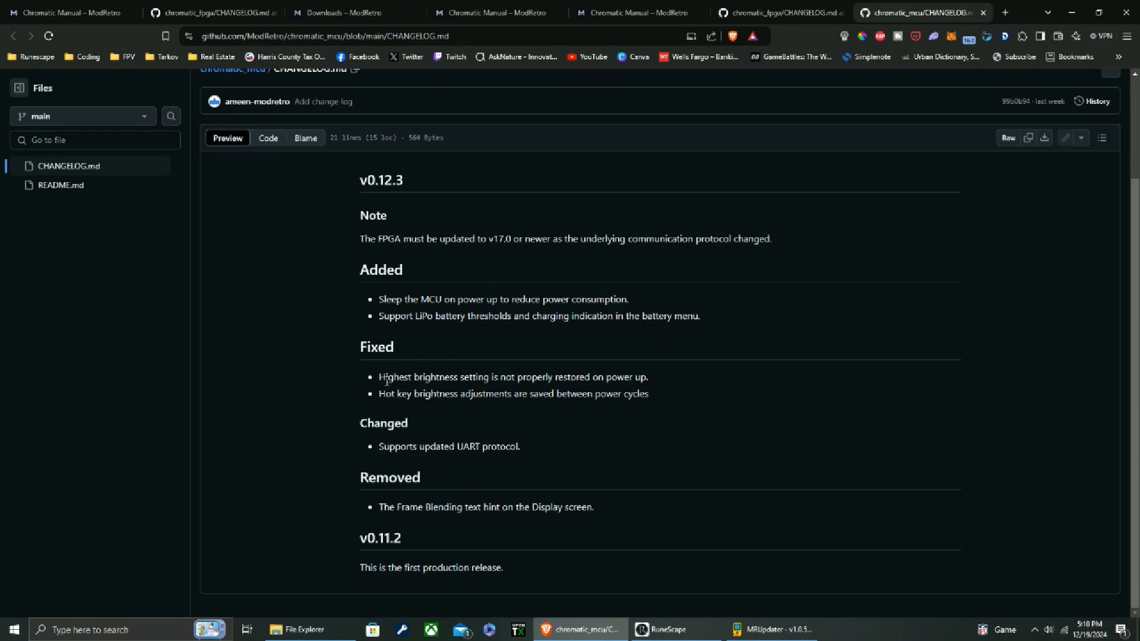
{"action": "mouse_move", "coordinate": [506, 383]}
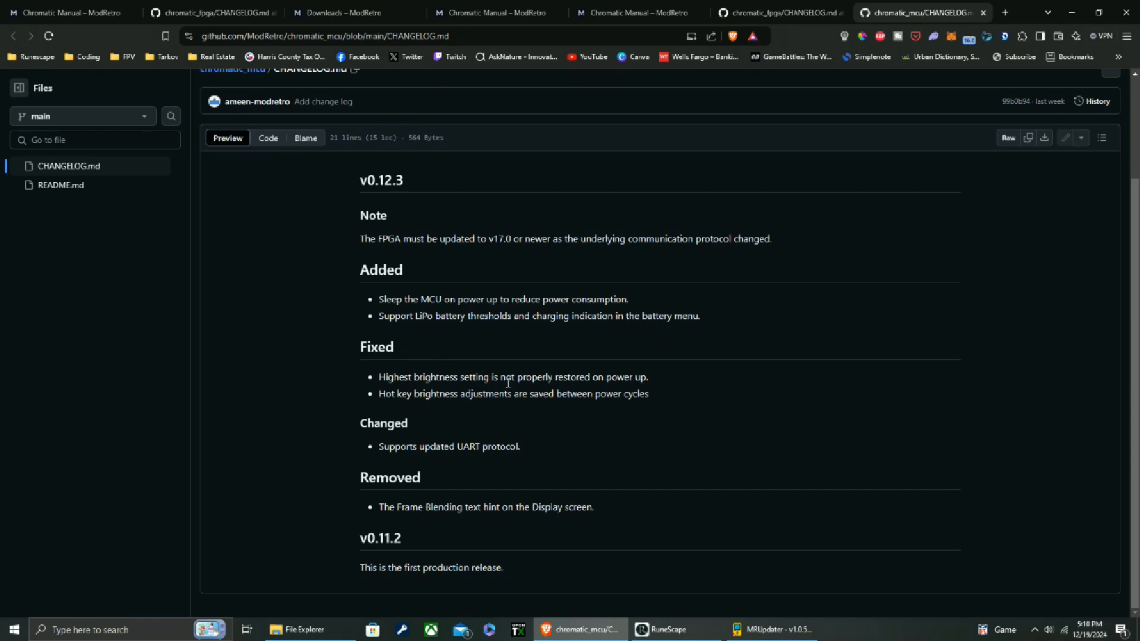